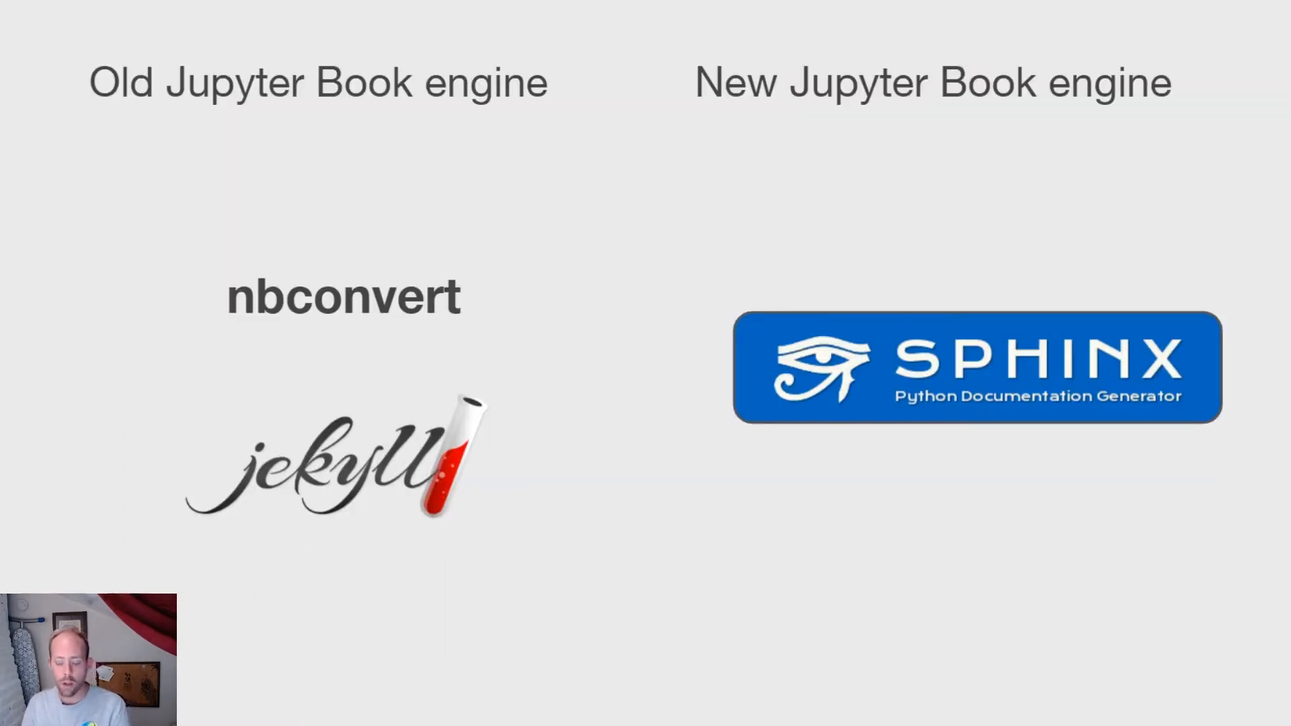
Step: Advance the slides and open the Jupyter Book 'Control the page layout' page
key(Right)
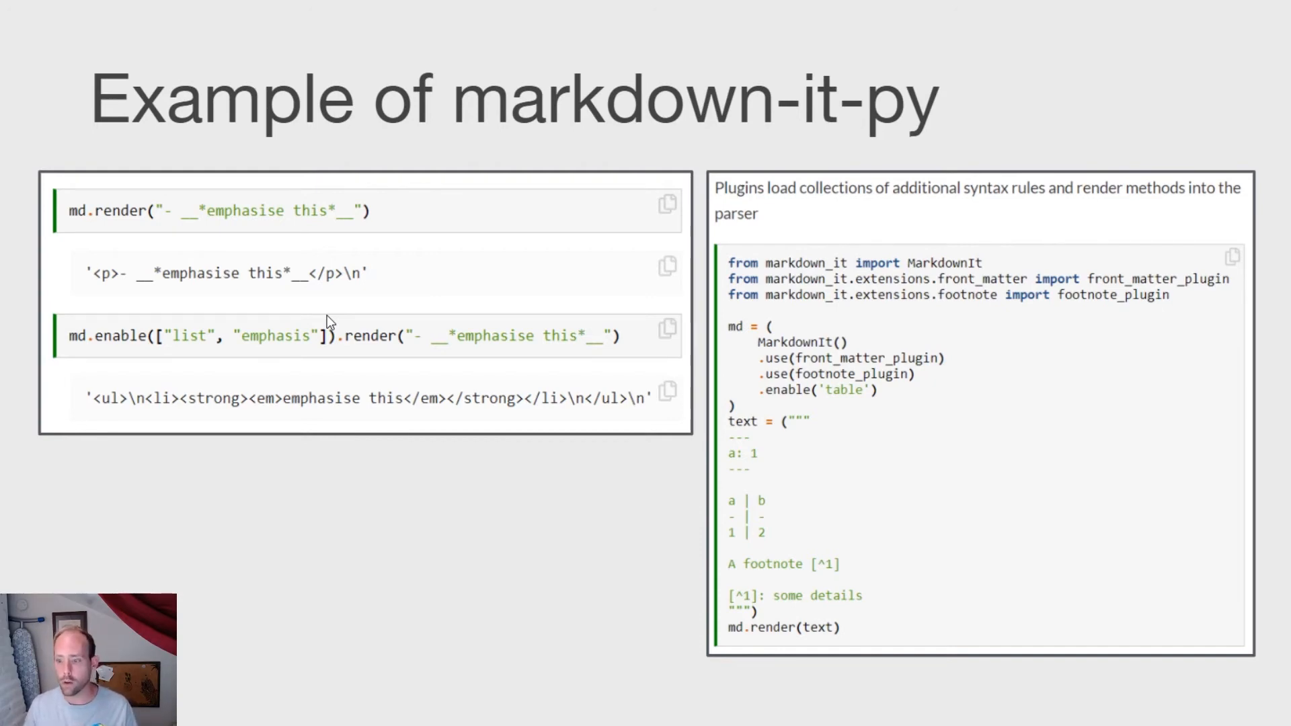
mouse_move(45, 114)
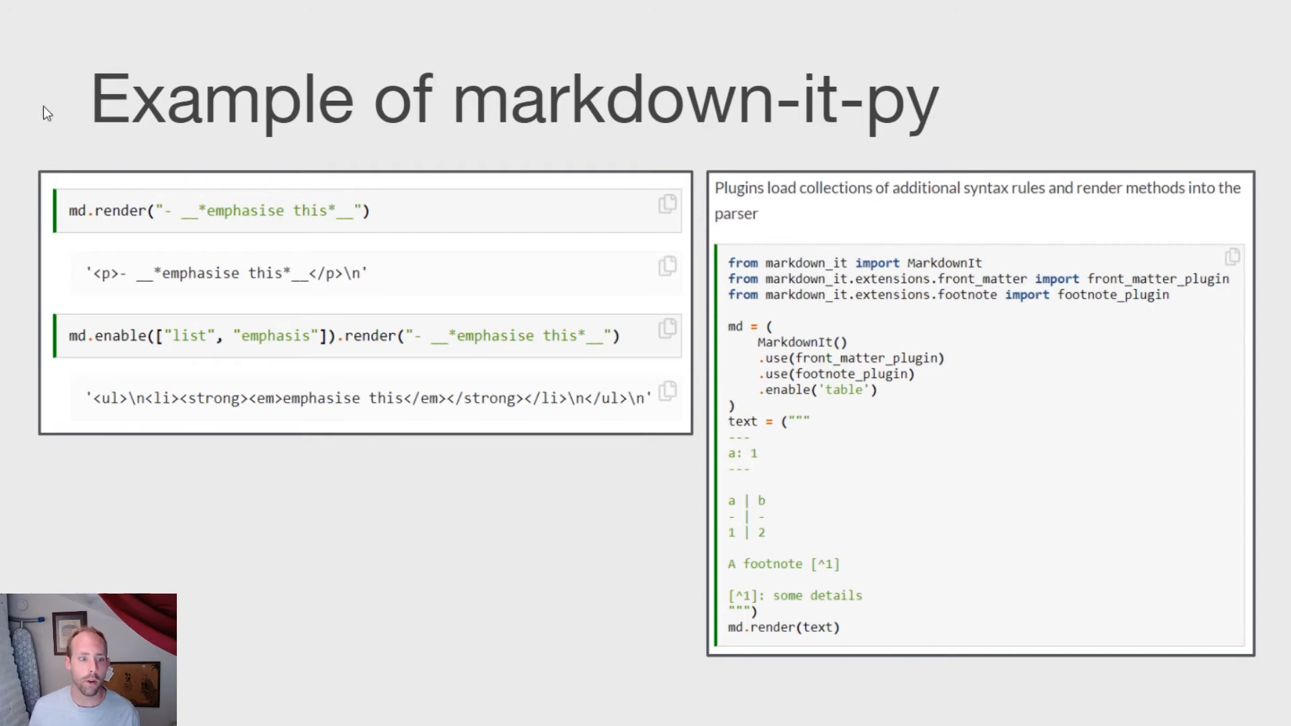
mouse_move(1014, 700)
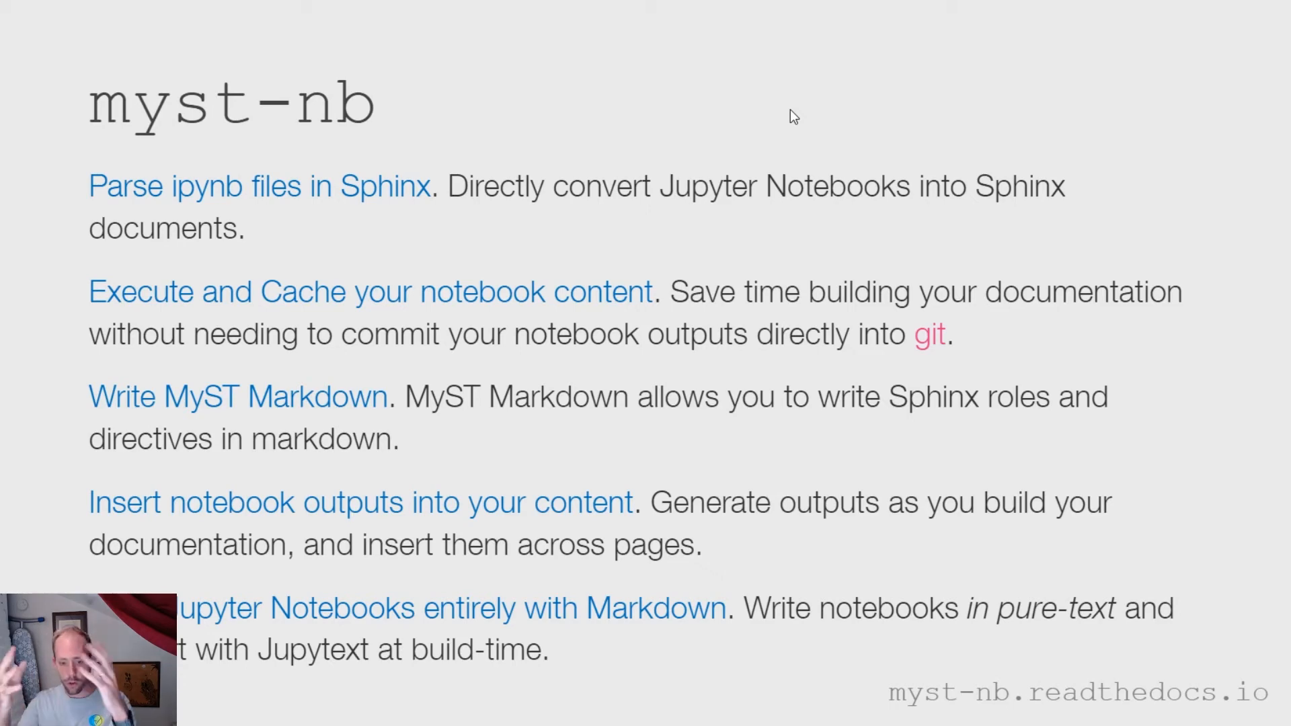
key(Right)
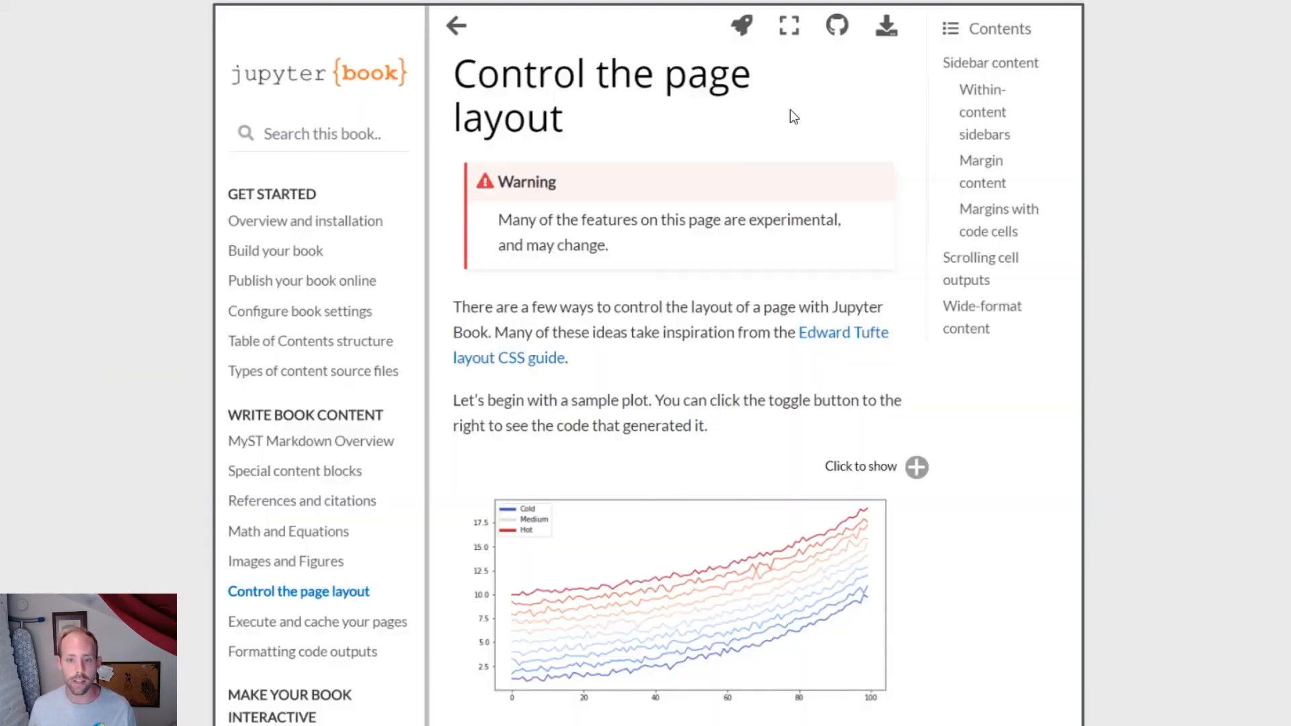
mouse_move(788, 25)
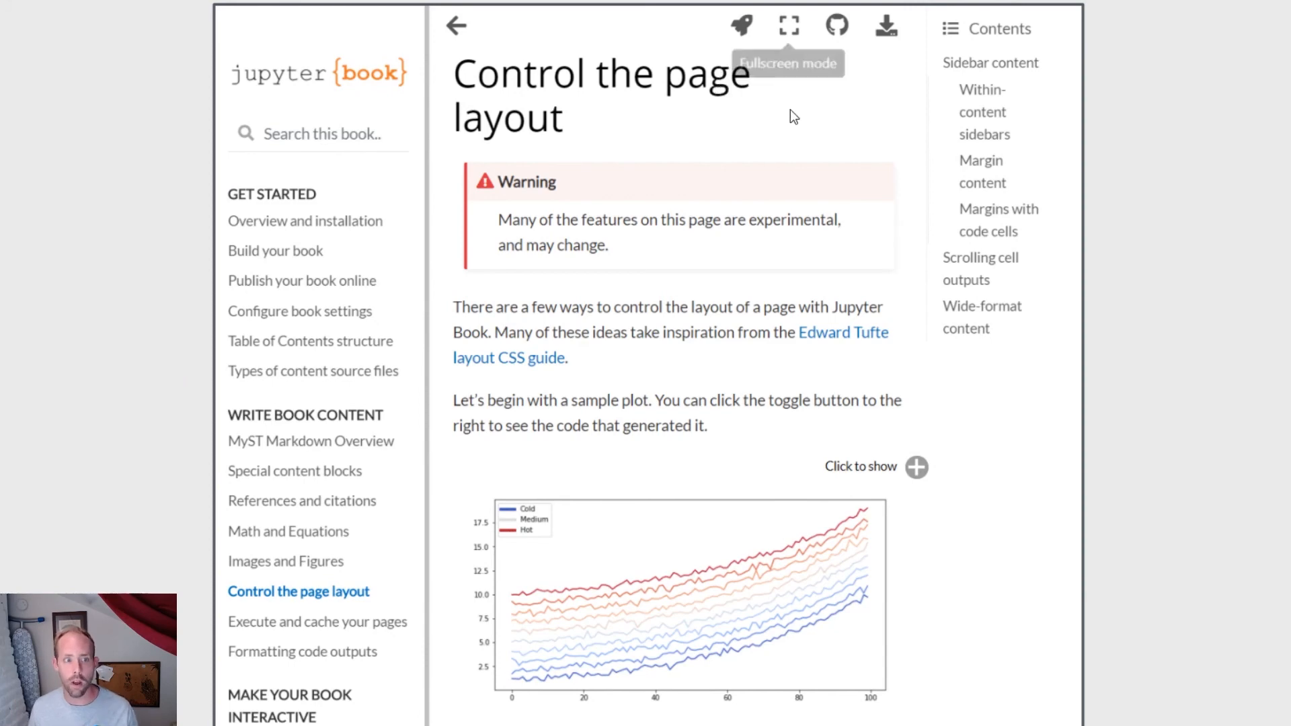
click(885, 26)
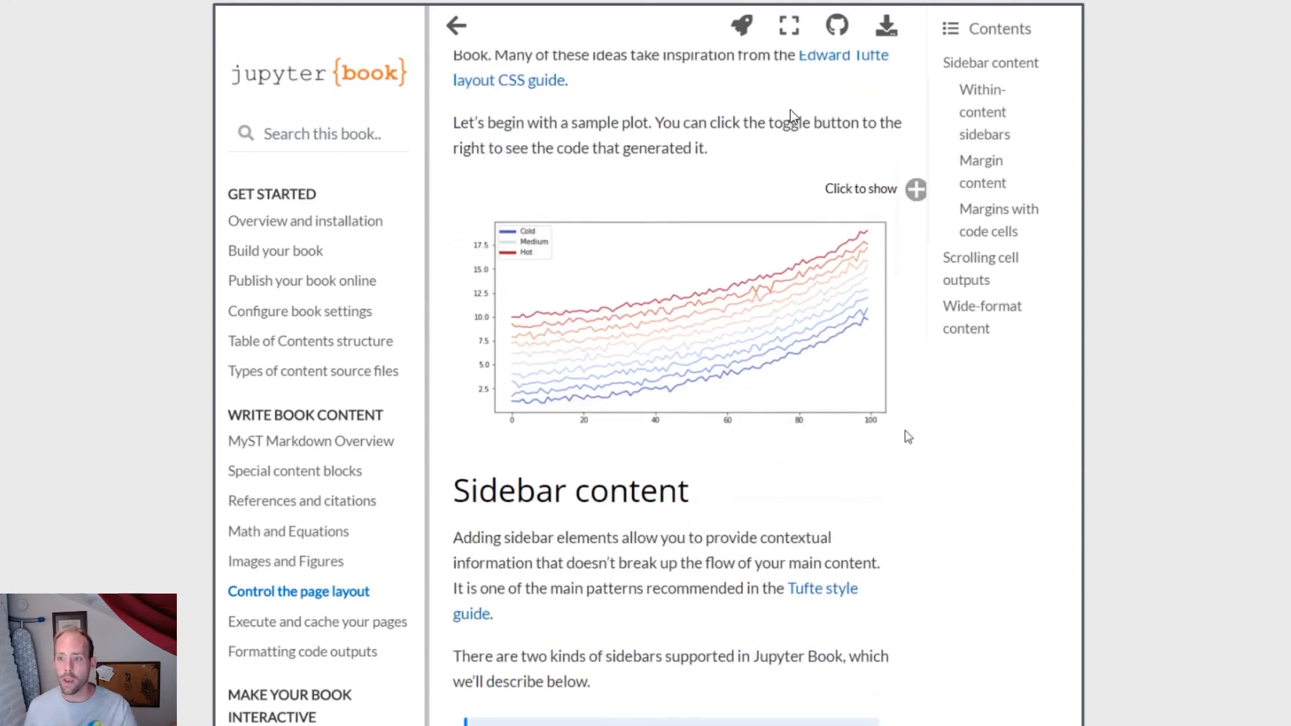
click(916, 190)
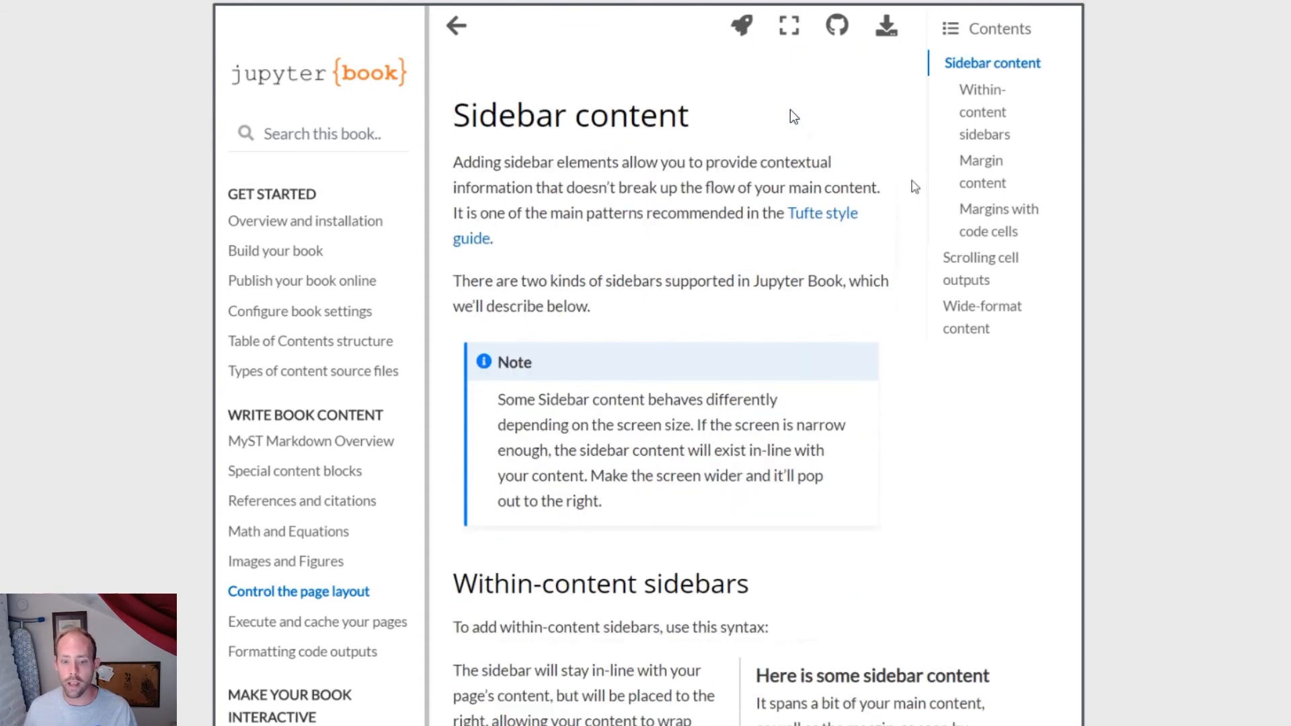
Step: Scroll down through the sidebar, margin content and code-cell margin examples
scroll(down, 3)
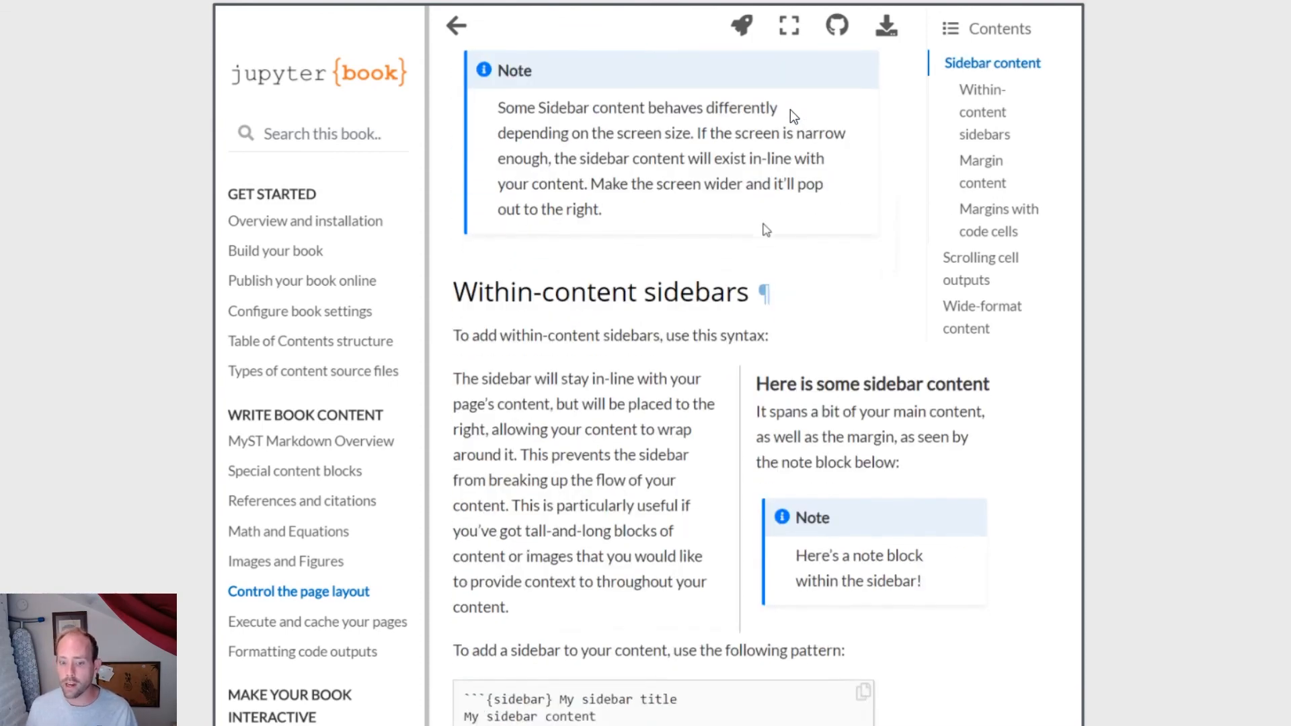
scroll(down, 3)
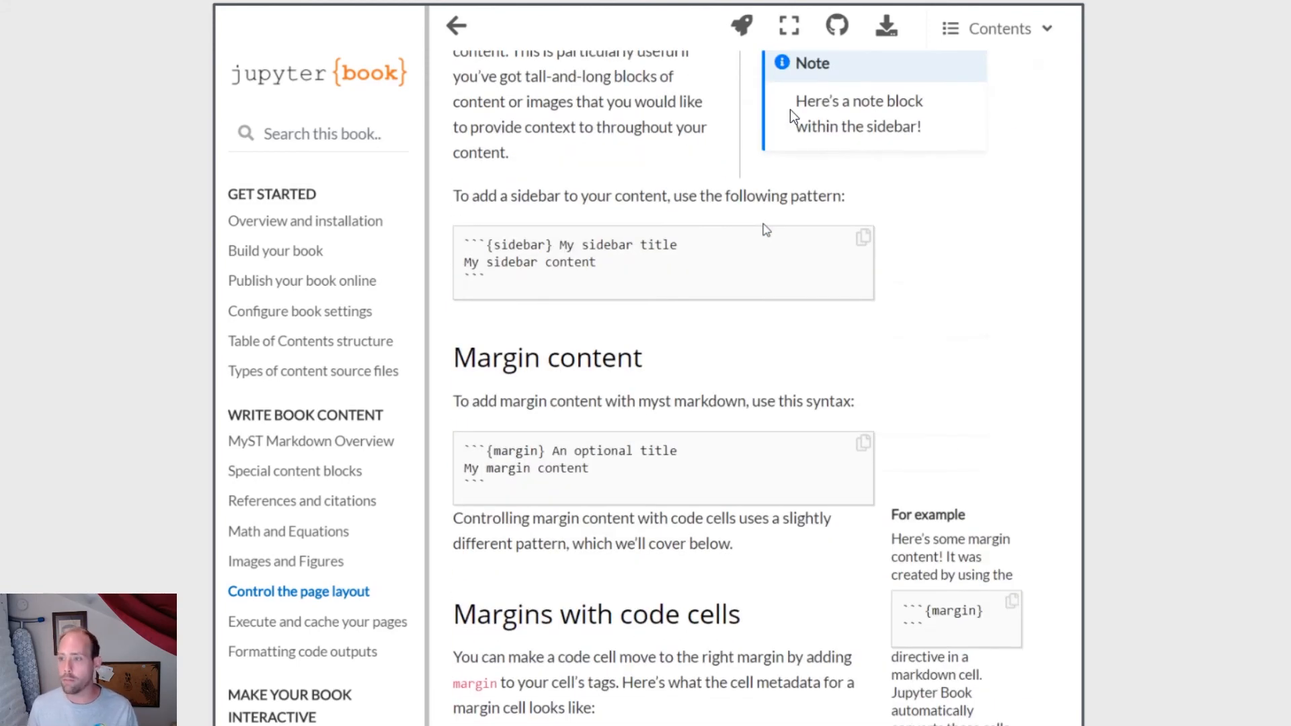
scroll(down, 3)
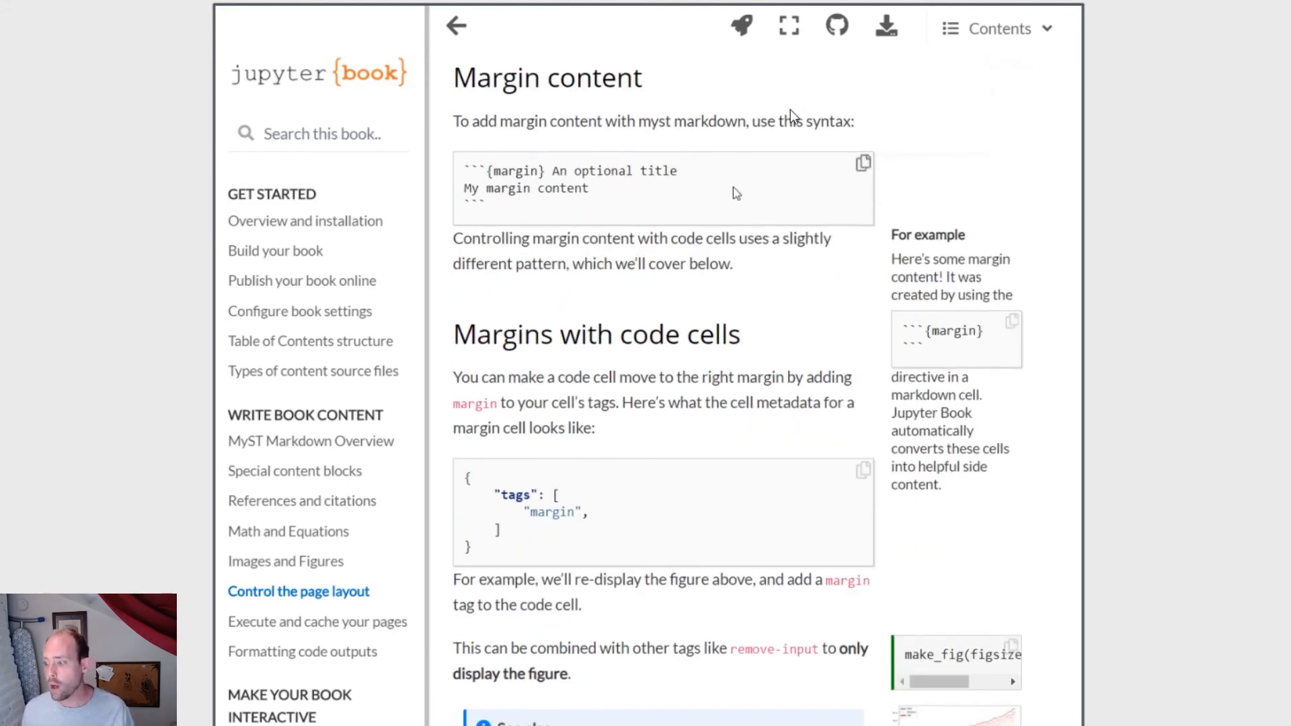
scroll(down, 3)
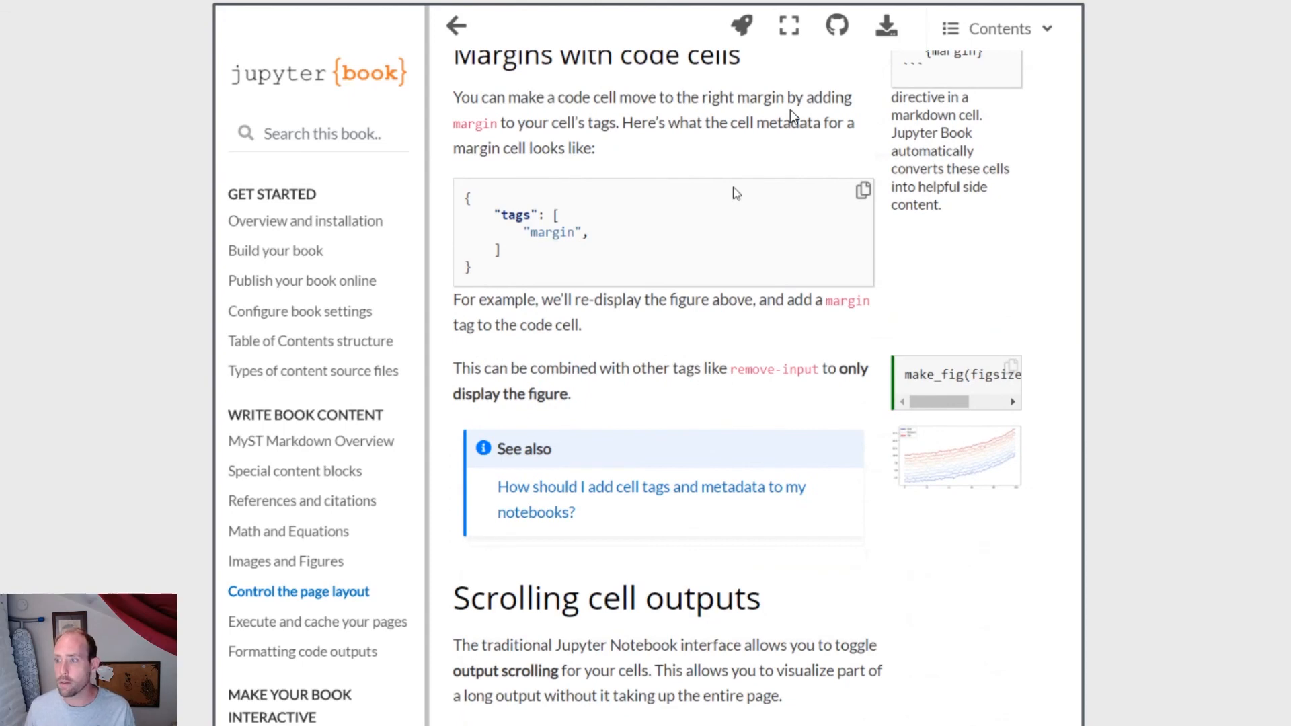
scroll(down, 3)
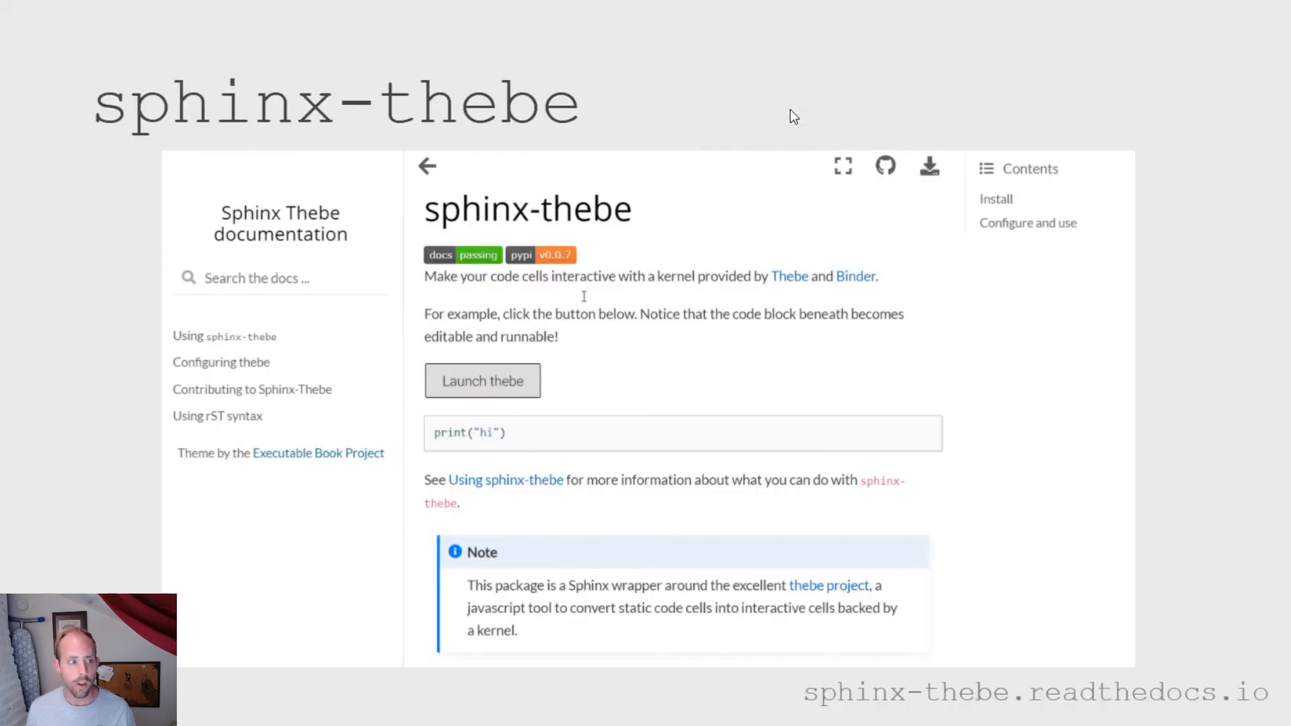
Step: Advance to the sphinx-panels slide showing panel layouts, badges and tabbed code
click(482, 380)
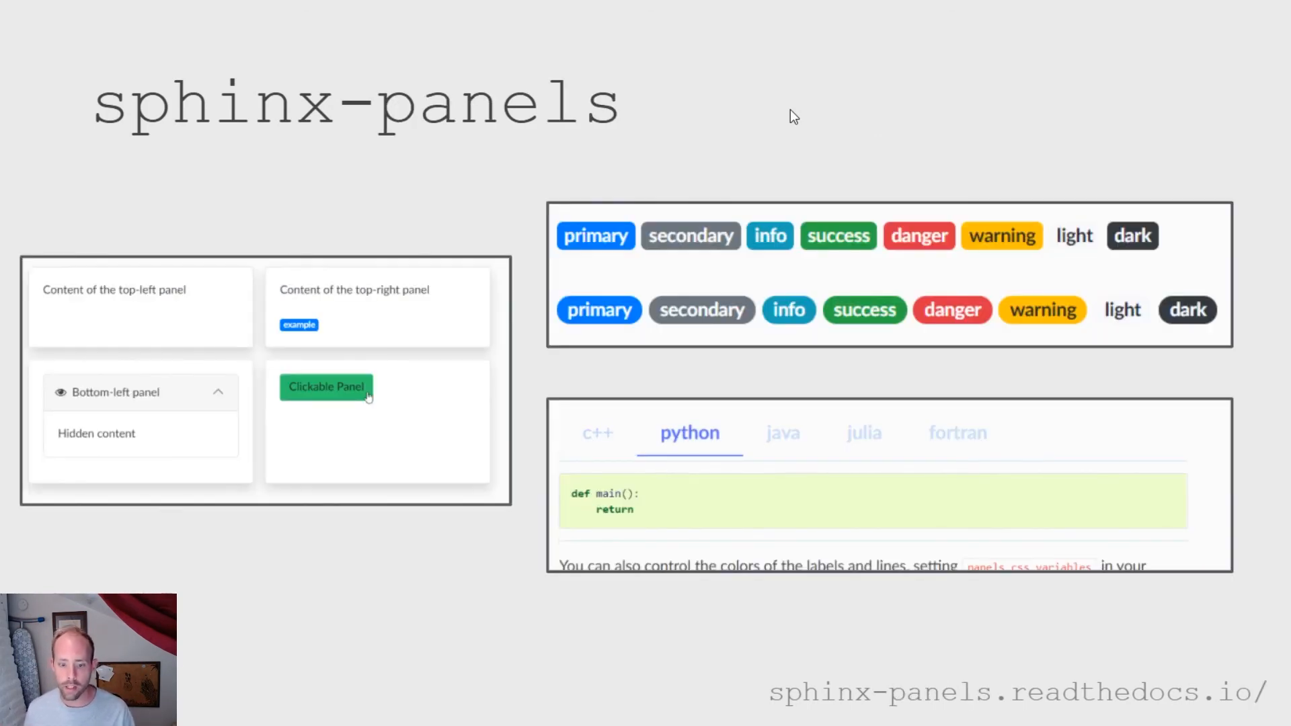
click(957, 432)
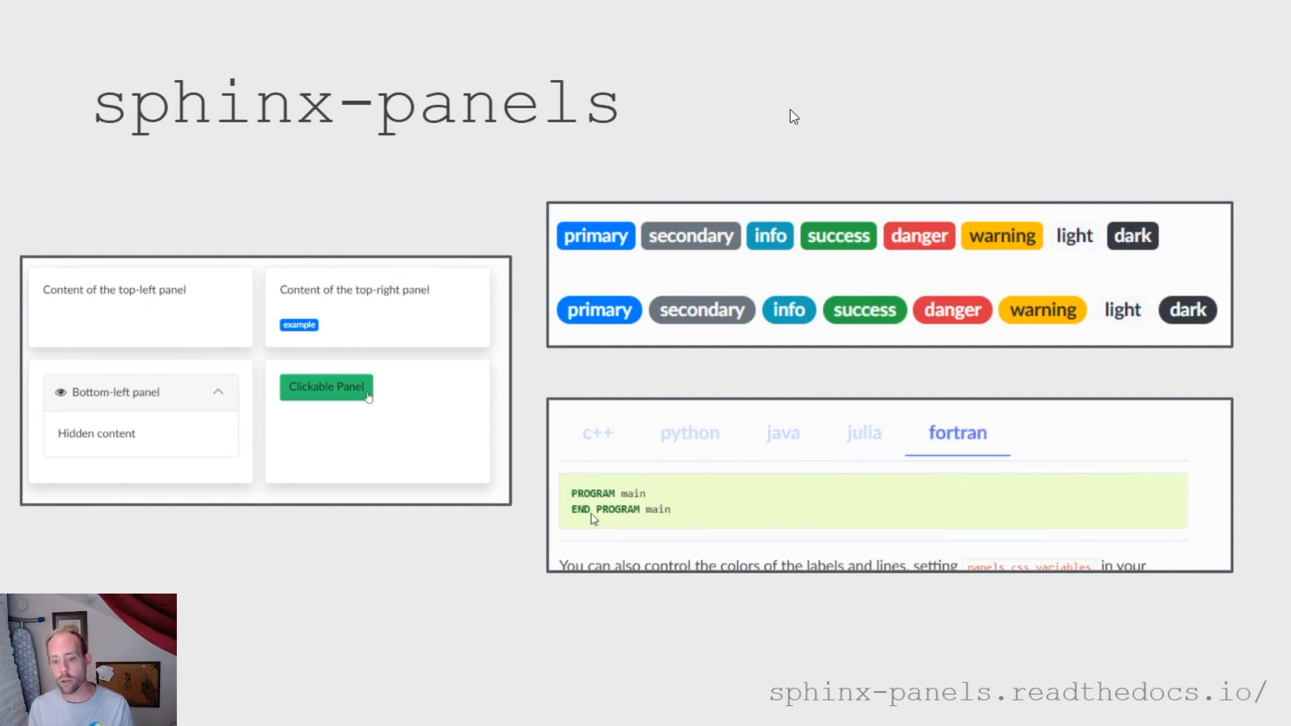
click(863, 432)
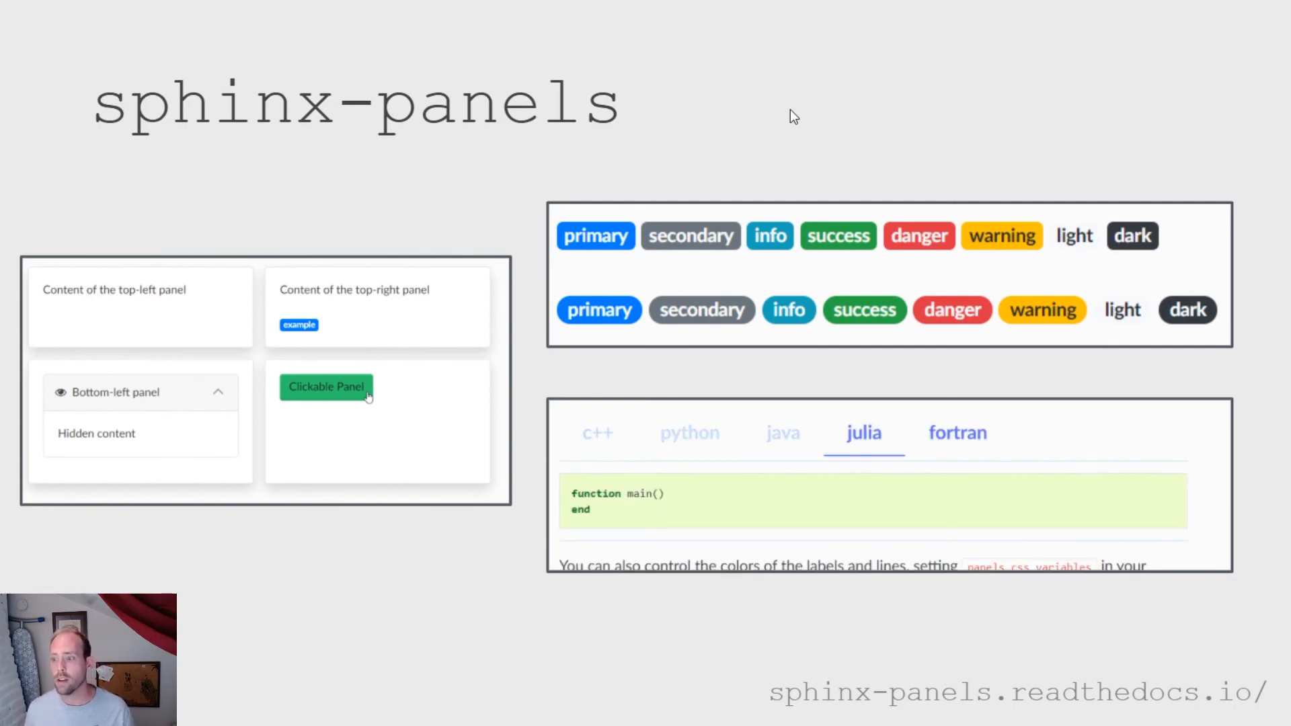